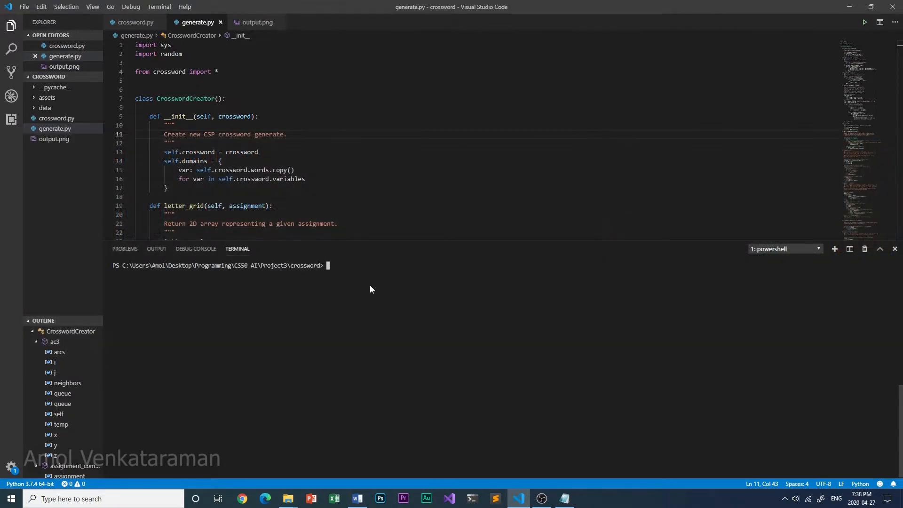
pyautogui.moveTo(282, 486)
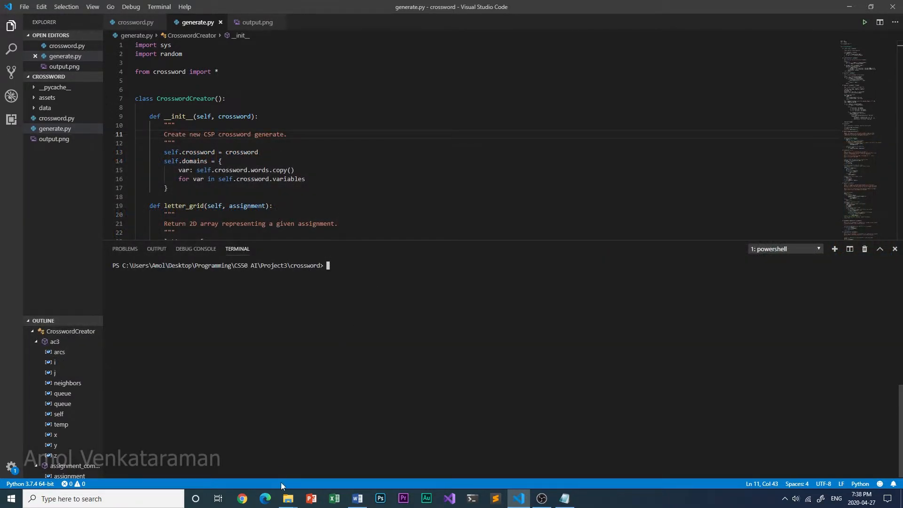
# Open structure0.txt, words0.txt and words2.txt from the data folder to inspect them.
pyautogui.click(287, 498)
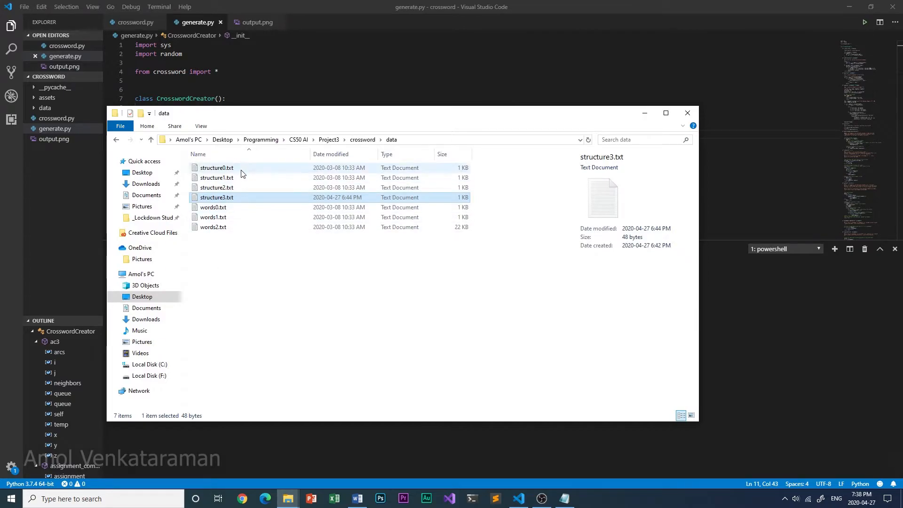
pyautogui.doubleClick(217, 167)
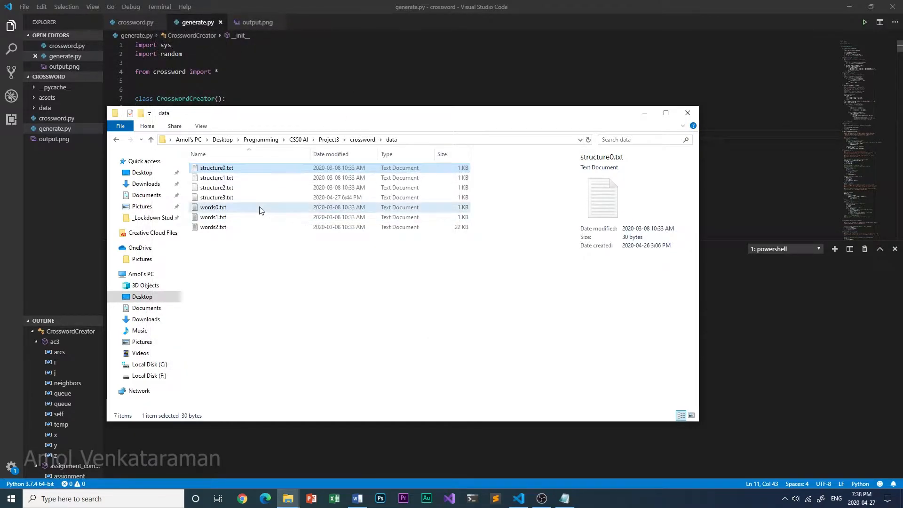
pyautogui.doubleClick(213, 207)
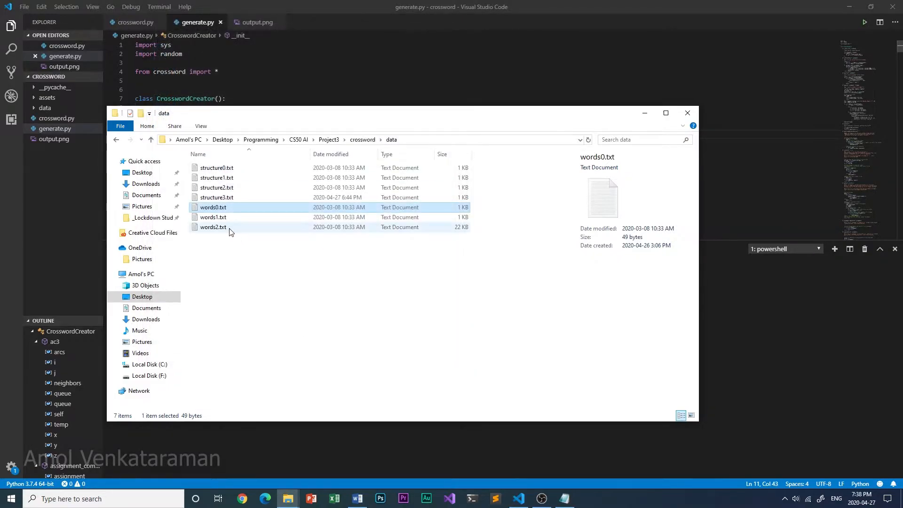
pyautogui.doubleClick(212, 227)
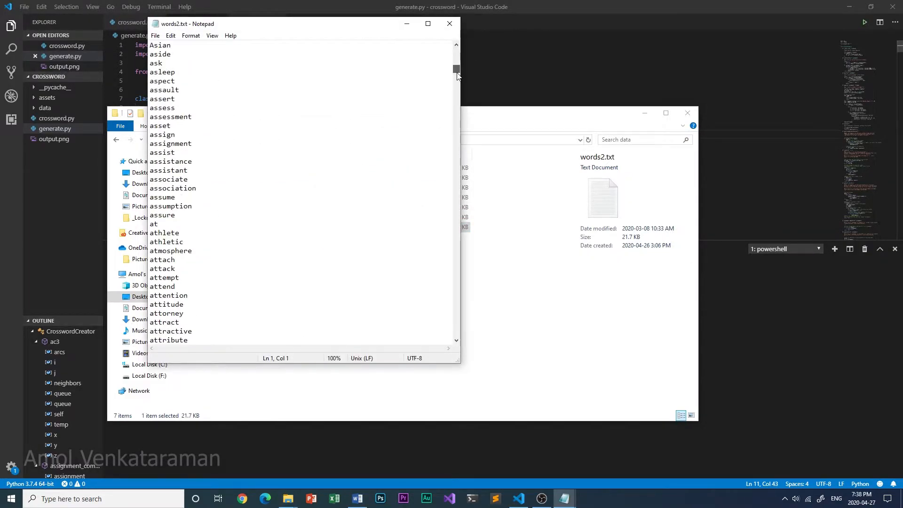
pyautogui.moveTo(456, 68); pyautogui.dragTo(456, 302)
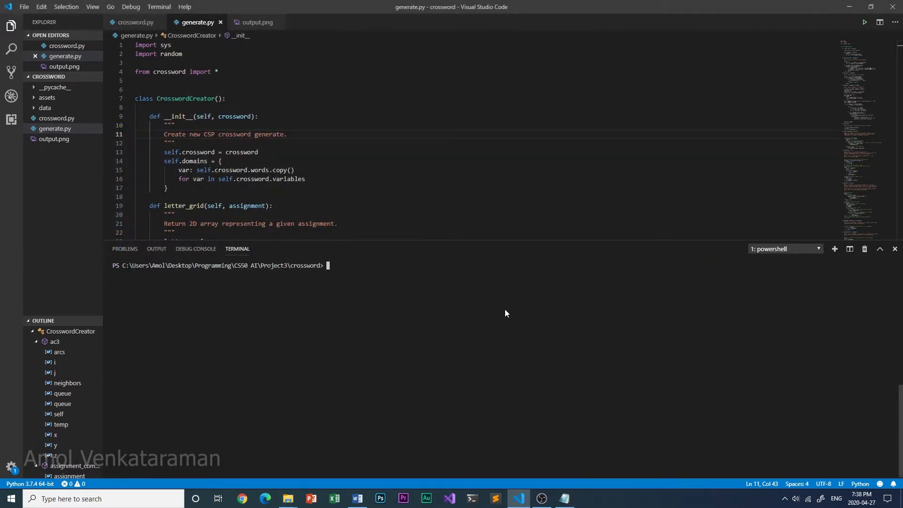
# Run generate.py on structure0 and words0 into output.png and view the filled grid.
pyautogui.write('python generate.py data/structure0.txt data/words0.txt output.png')
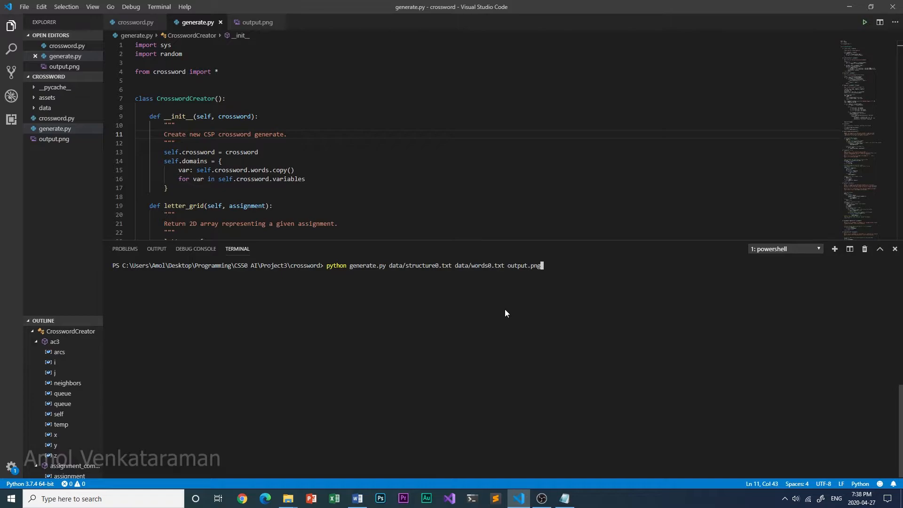
pyautogui.press('Enter')
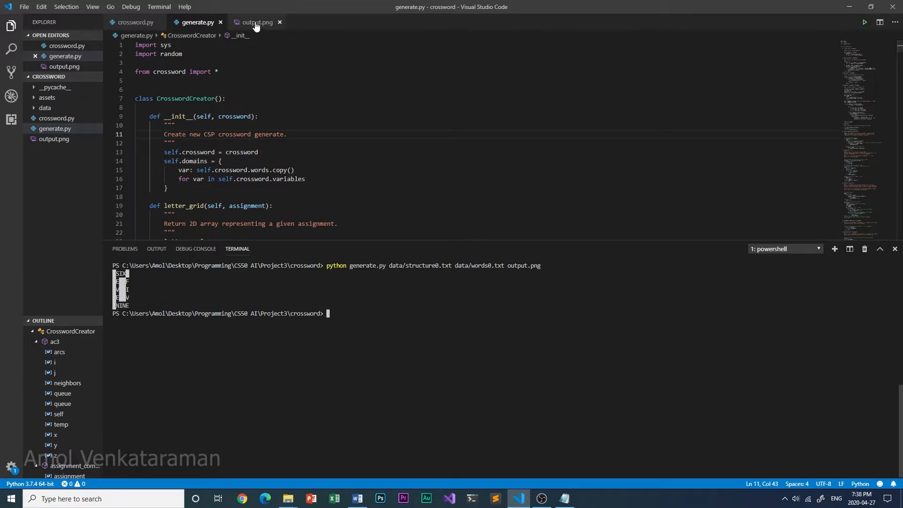
pyautogui.click(256, 22)
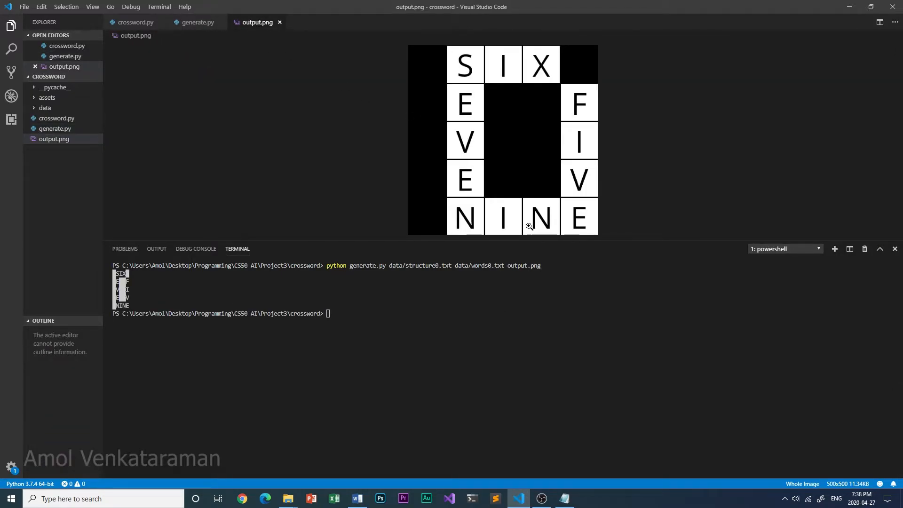
pyautogui.moveTo(503, 72)
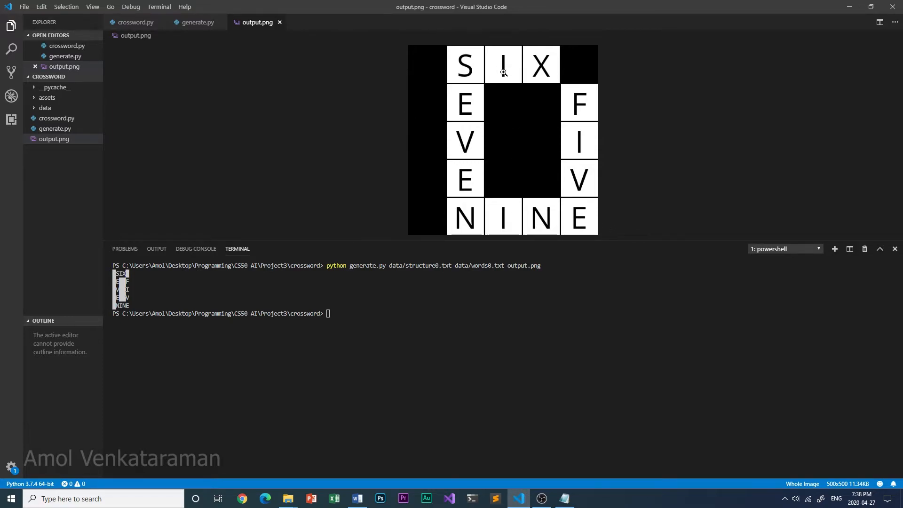
pyautogui.moveTo(593, 119)
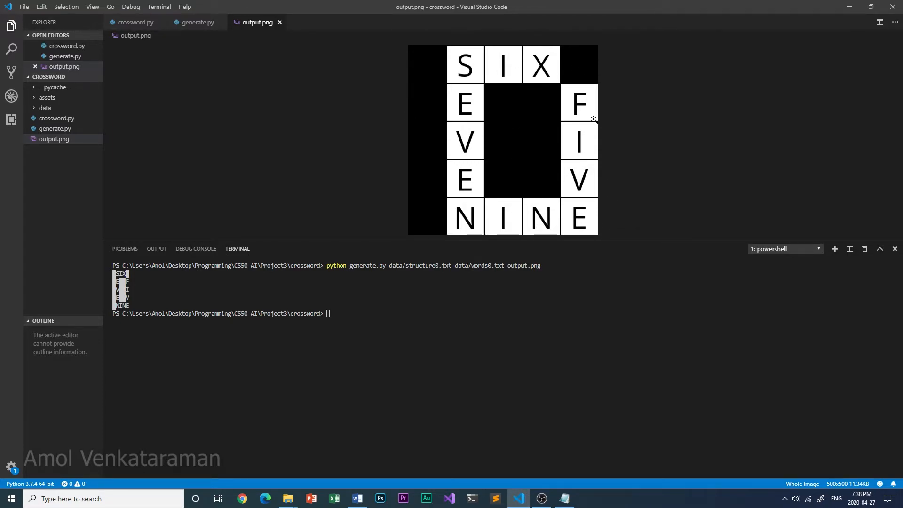
pyautogui.moveTo(502, 354)
pyautogui.write('python generate.py data/structure1.txt data/words1.txt output.png')
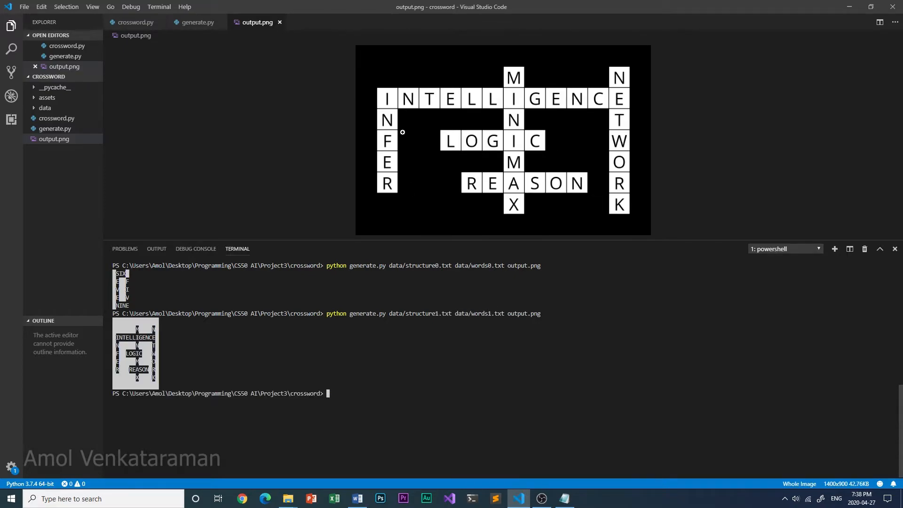
pyautogui.moveTo(630, 185)
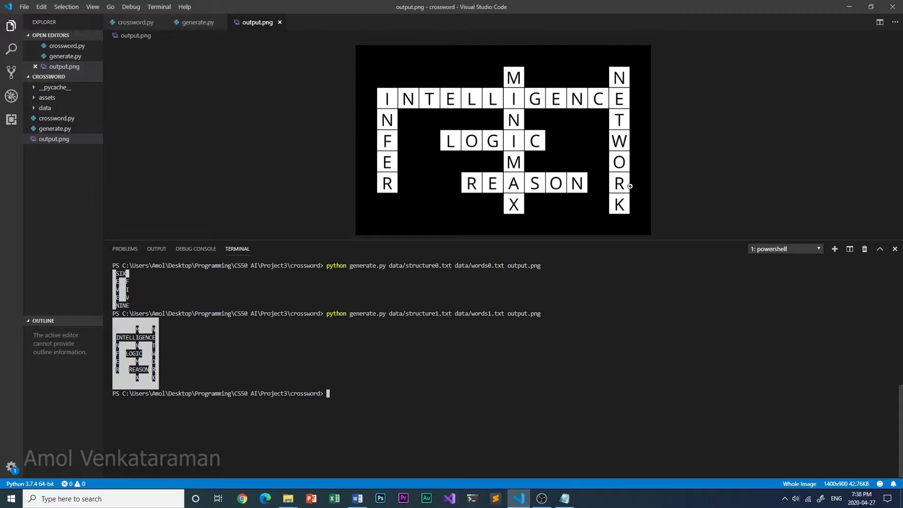
pyautogui.moveTo(524, 342)
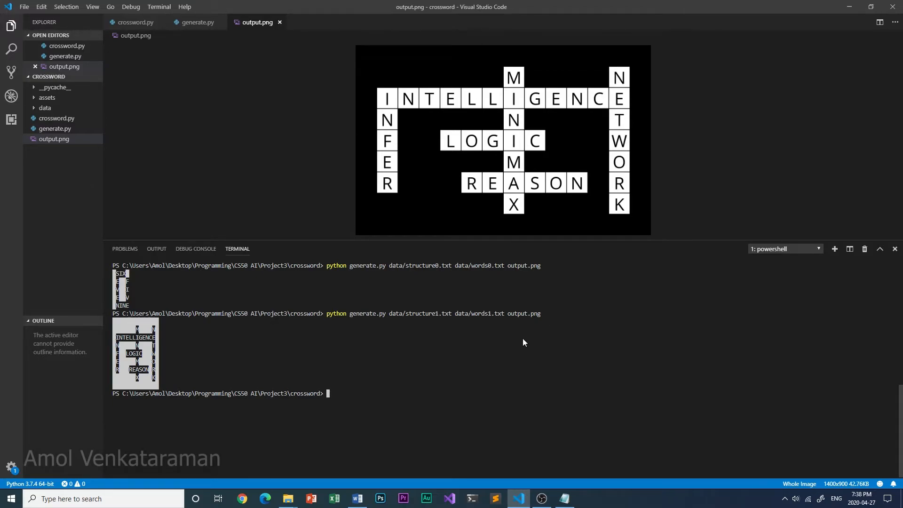
pyautogui.moveTo(507, 344)
pyautogui.write('python generate.py data/structure2.txt data/words2.txt output.png')
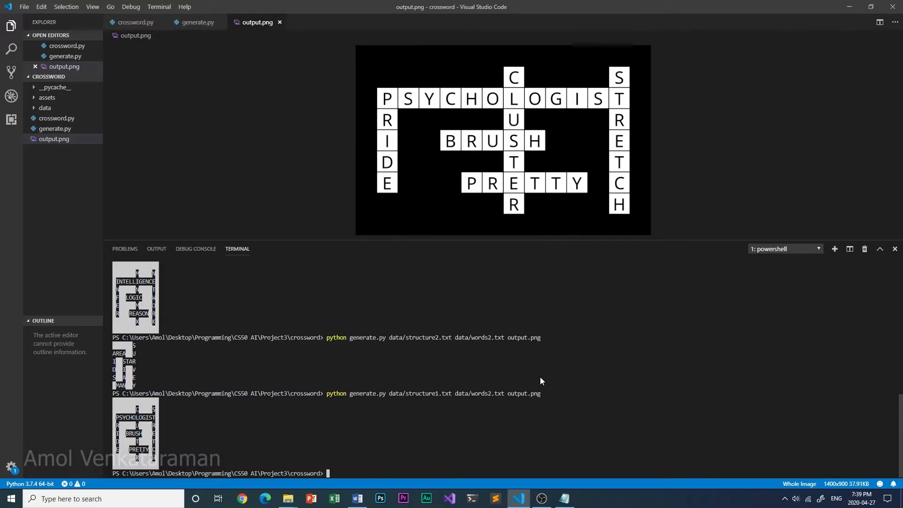
pyautogui.moveTo(357, 339)
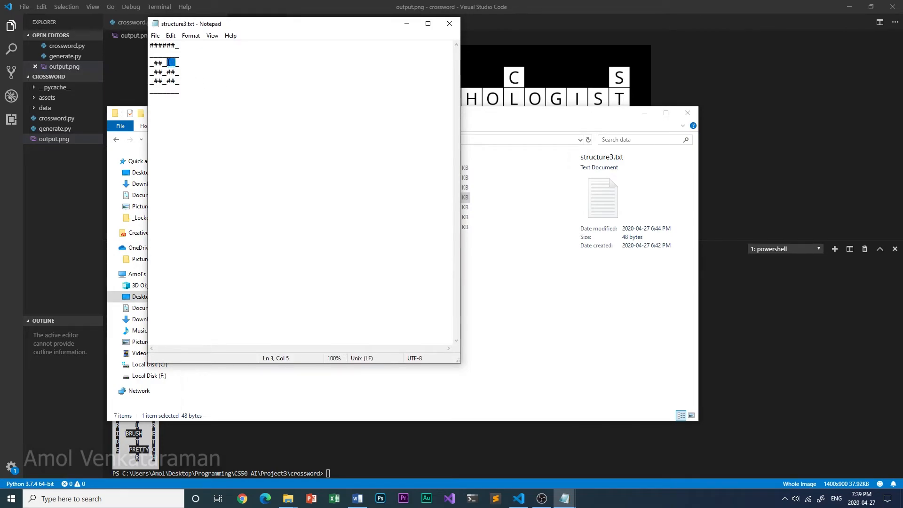
# Move through structure3.txt to inspect its # and _ layout.
pyautogui.press('Right')
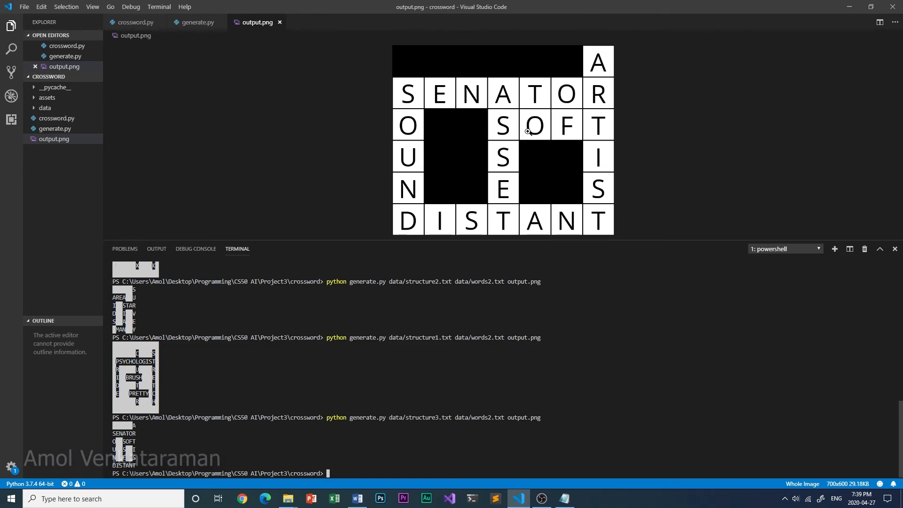
pyautogui.moveTo(553, 125)
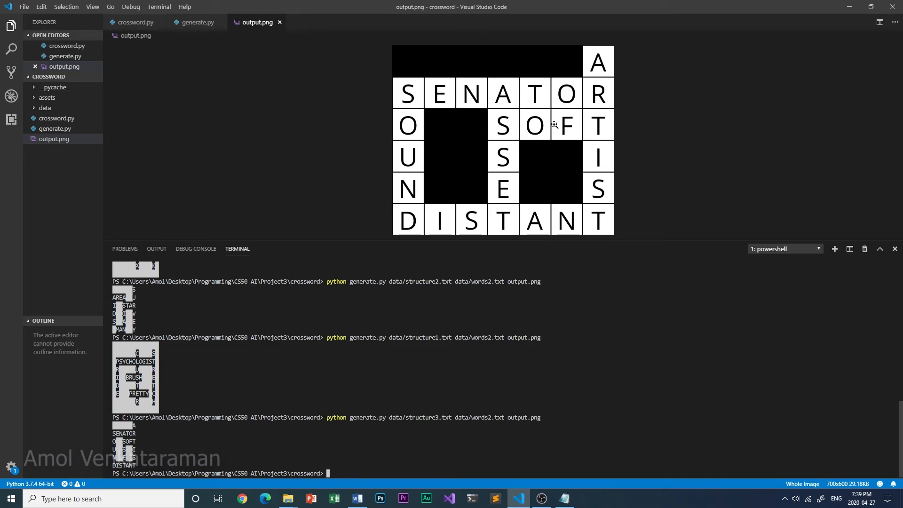
pyautogui.moveTo(546, 284)
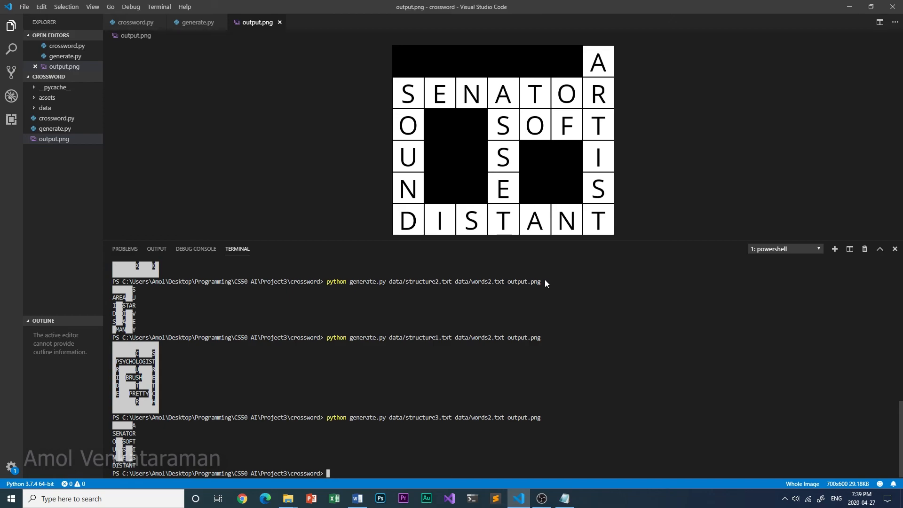